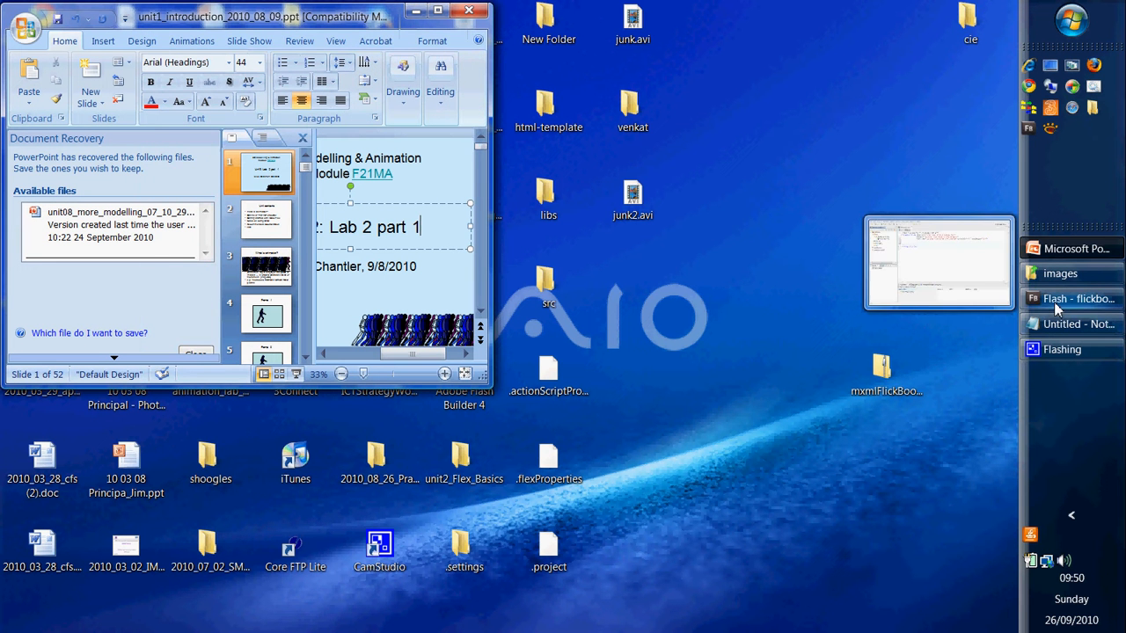
Bring the flickbook project window to the front with flickbook.mxml in Source view
left_click(1077, 299)
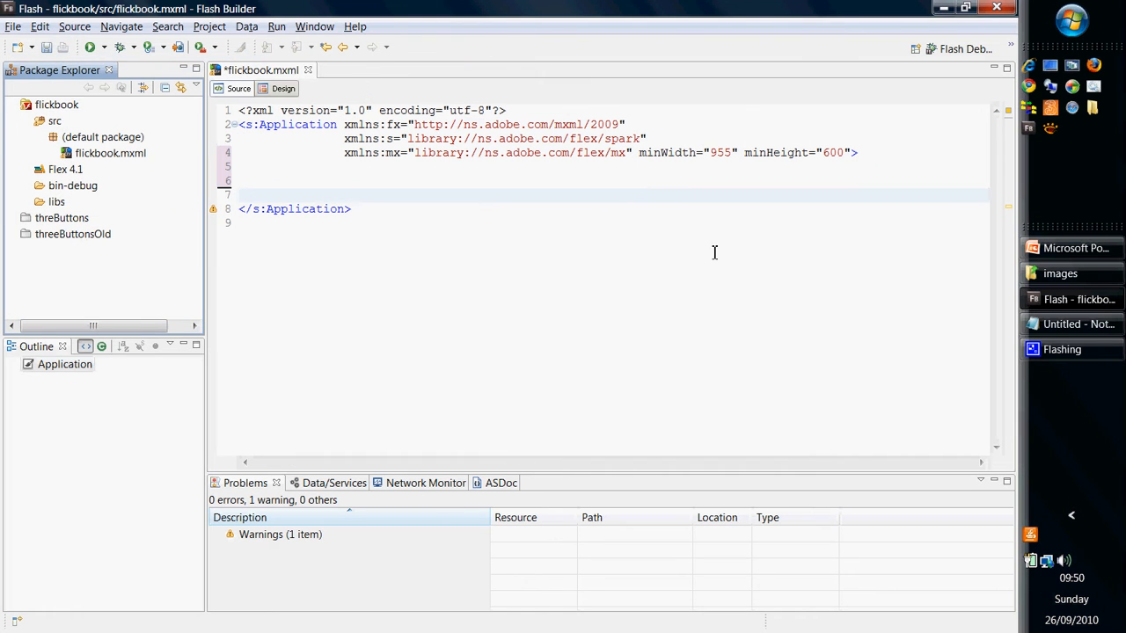
mouse_move(503, 243)
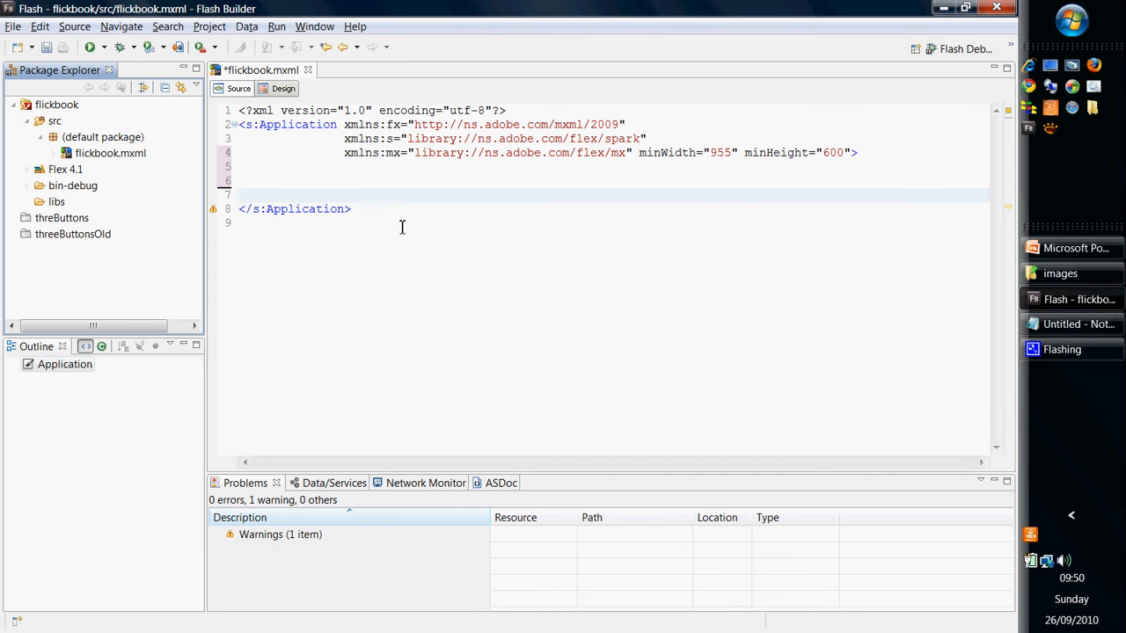
mouse_move(405, 228)
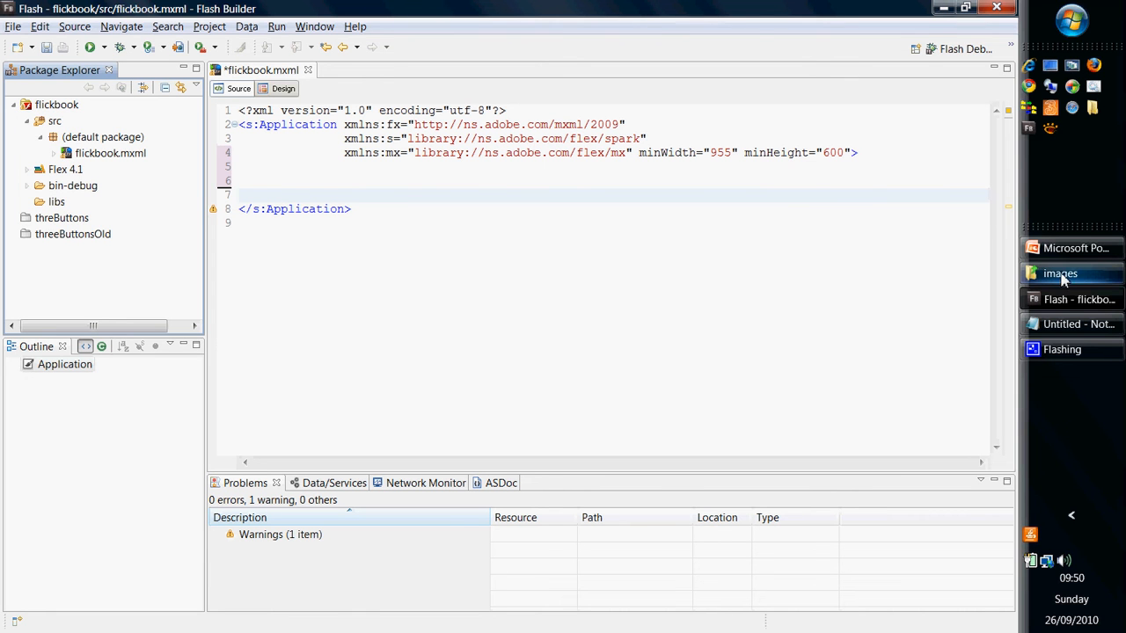
Copy the images folder into src and expand it to list Picture0.png–Picture12.png
left_click(1059, 275)
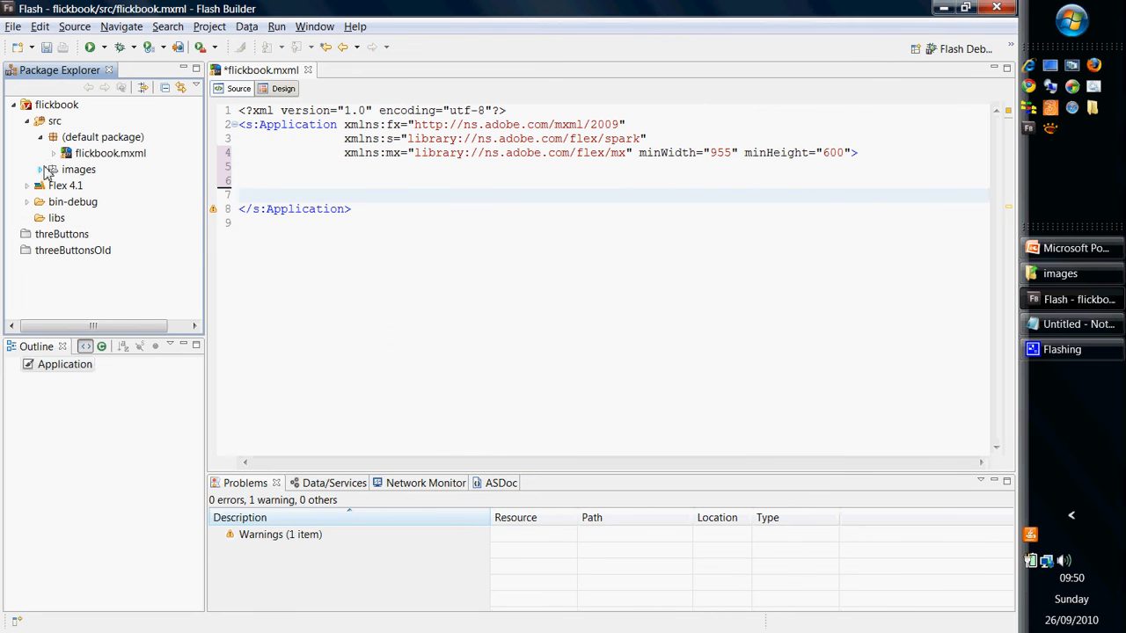
left_click(40, 169)
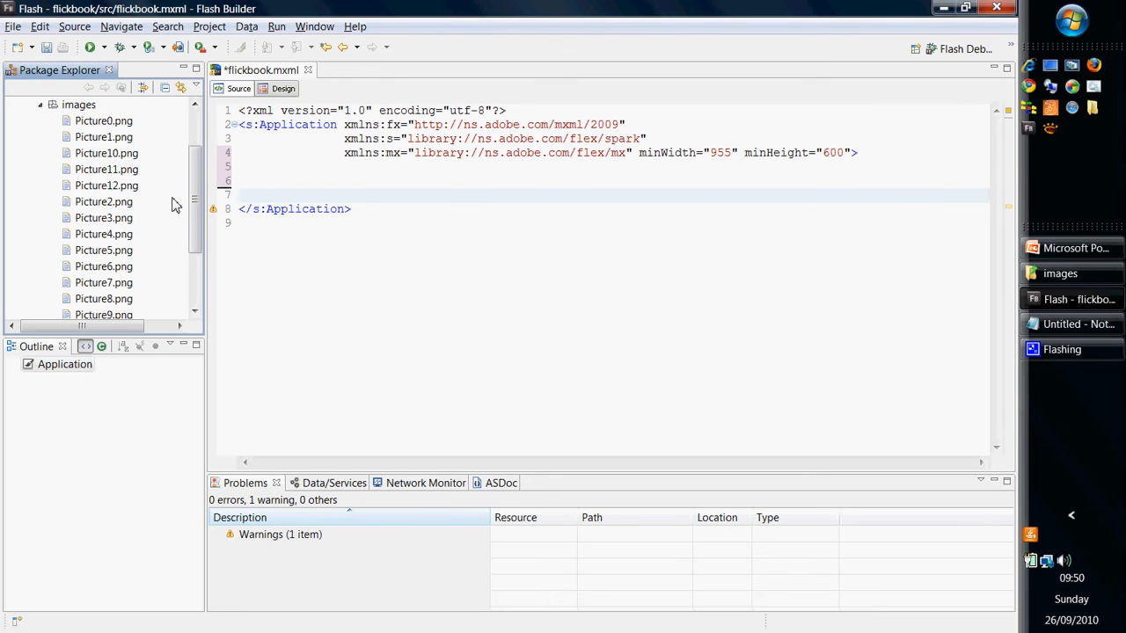
mouse_move(179, 229)
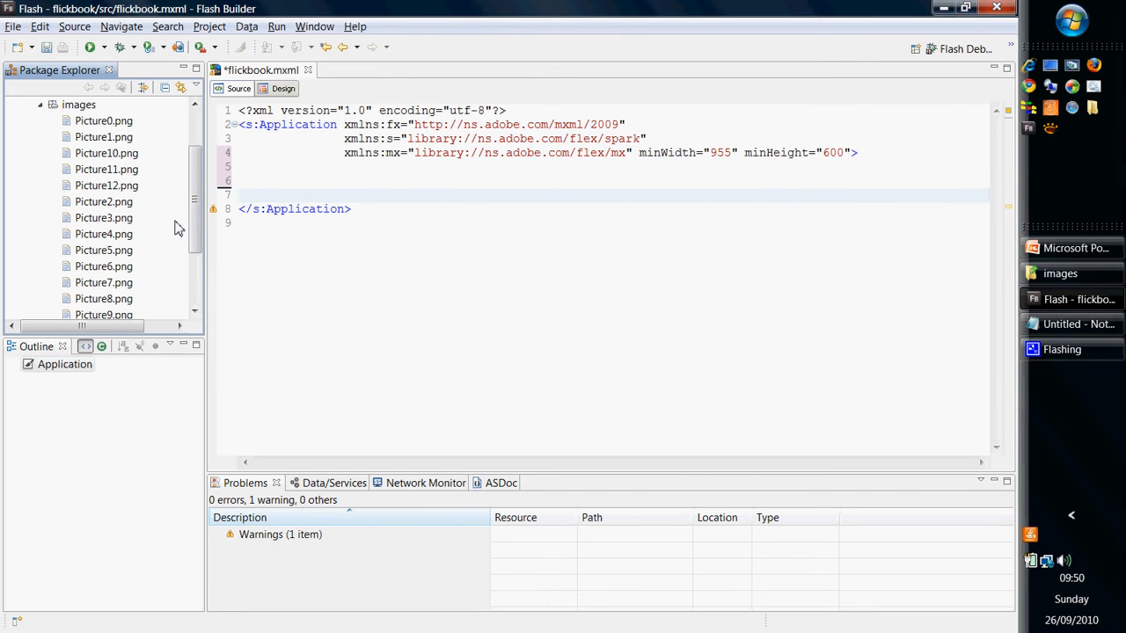
mouse_move(310, 364)
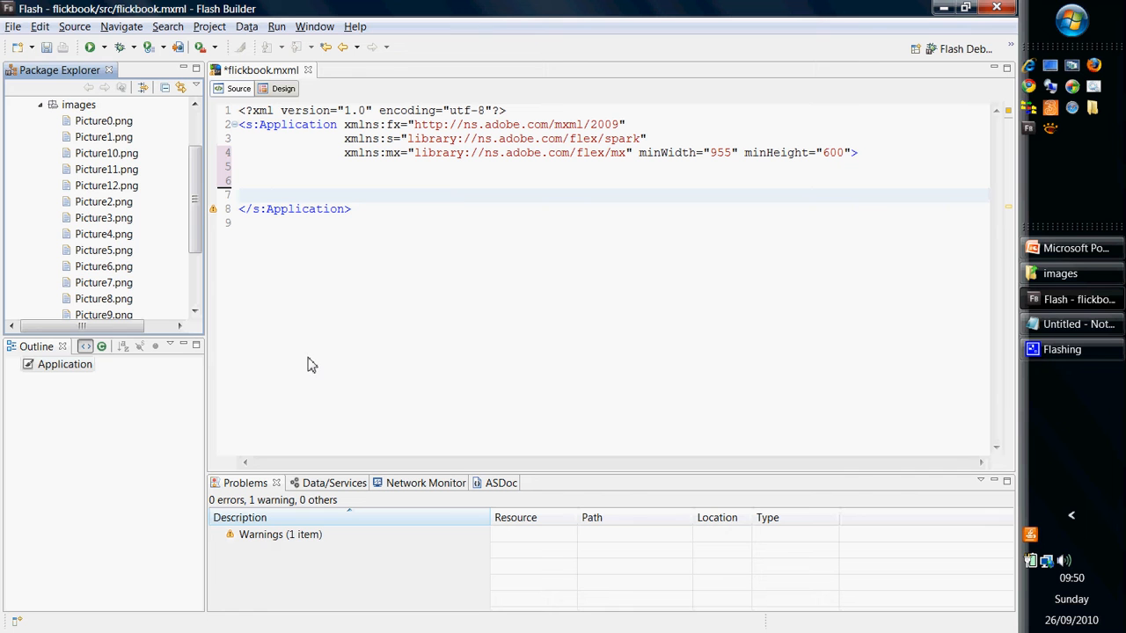
mouse_move(239, 88)
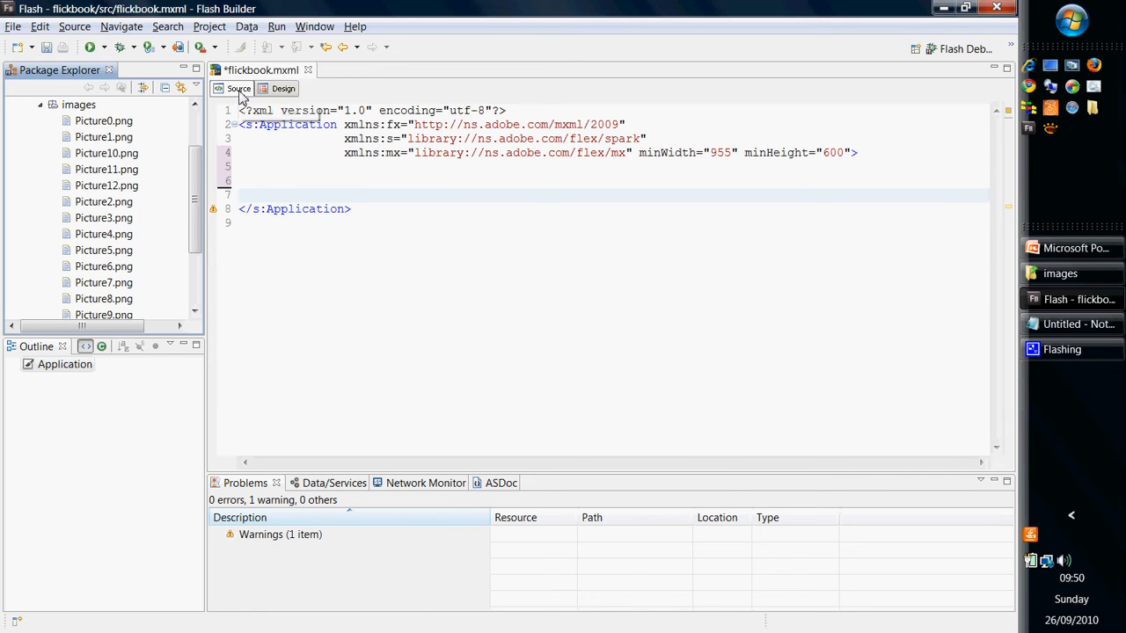
In Design view, place a Group at the canvas top-left with an Image component inside it
left_click(283, 88)
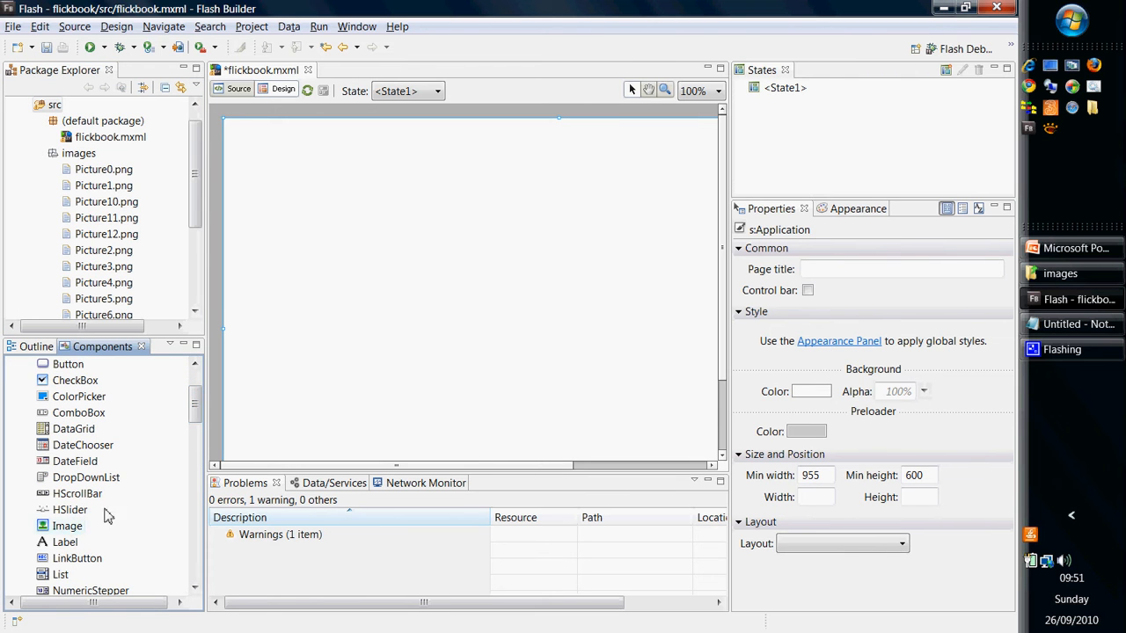
scroll("down", 3)
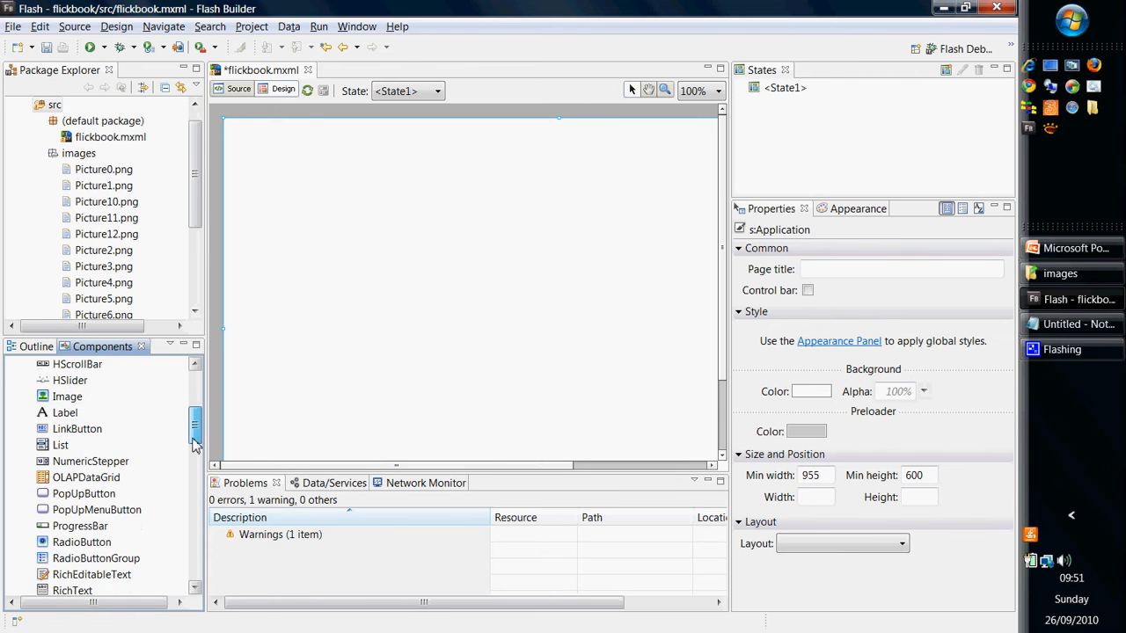
scroll("down", 3)
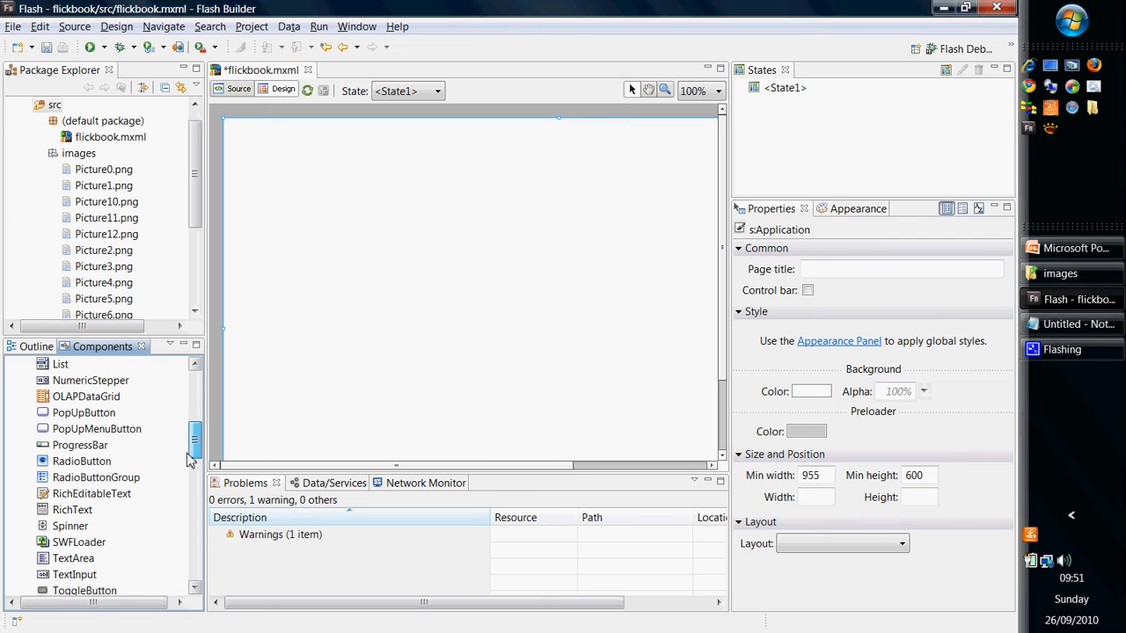
scroll("down", 3)
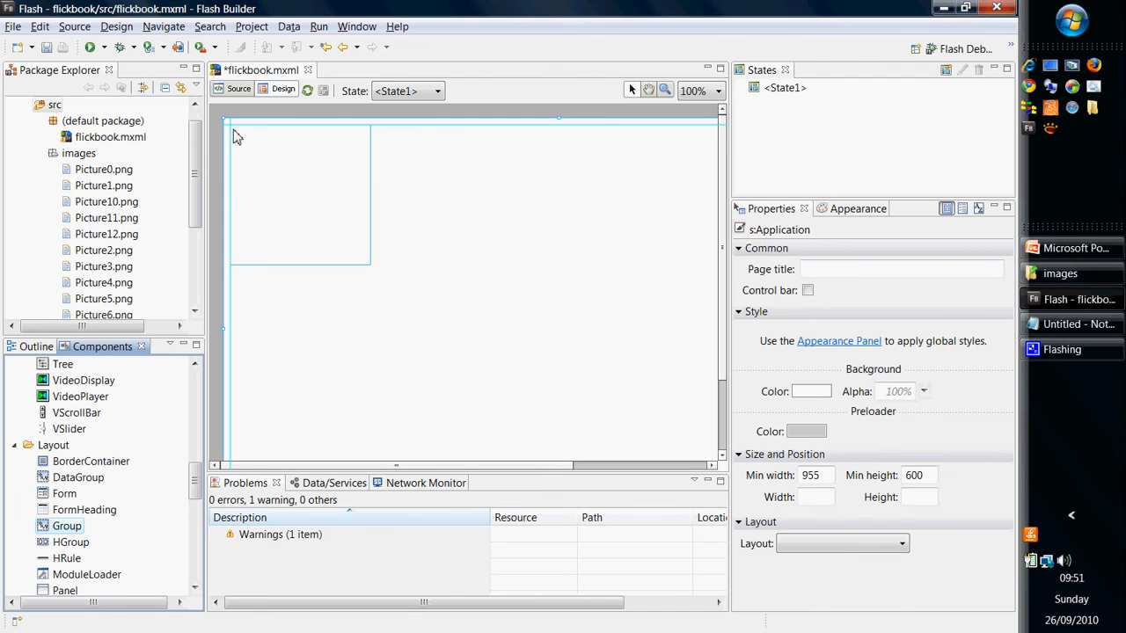
left_click(299, 193)
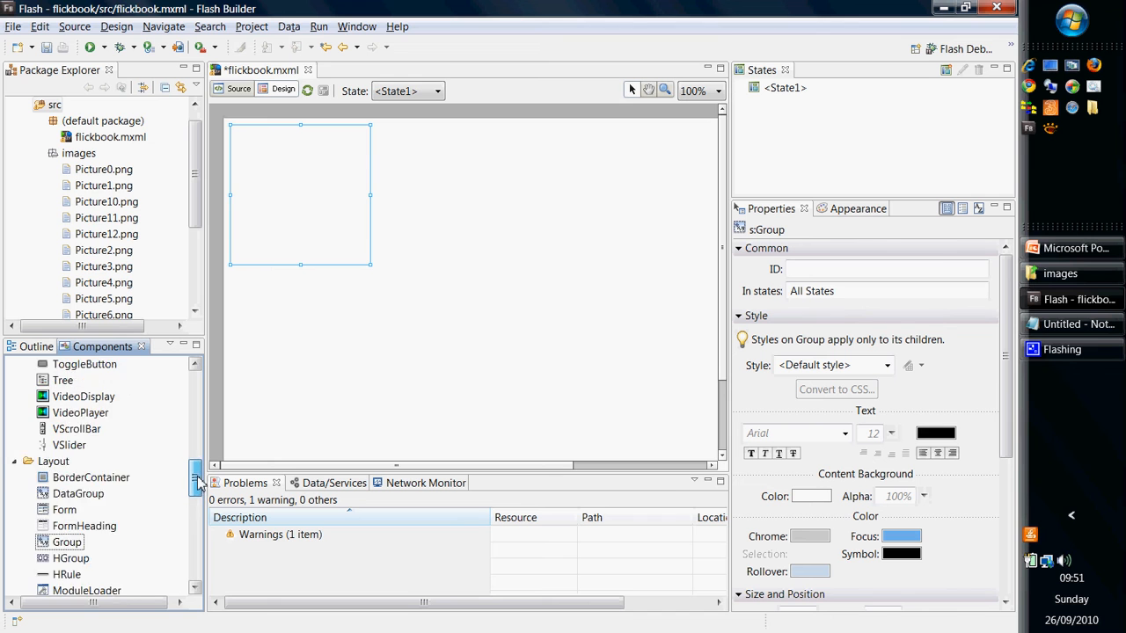
scroll("down", 3)
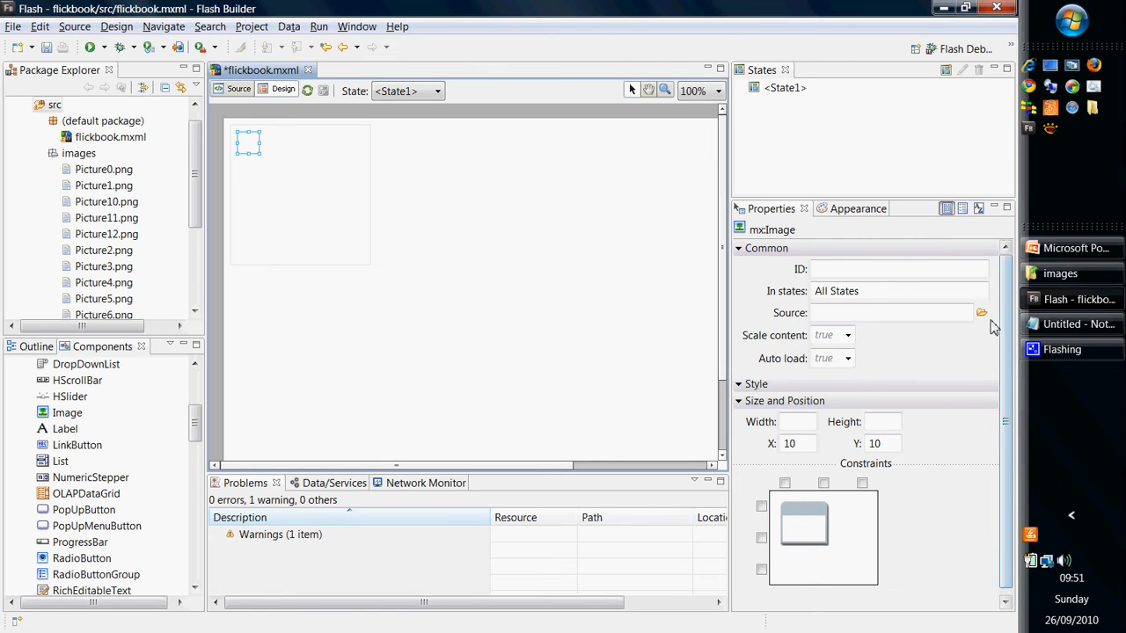
Set the Image source to images/Picture0.png and view the resulting tag in Source view
left_click(981, 313)
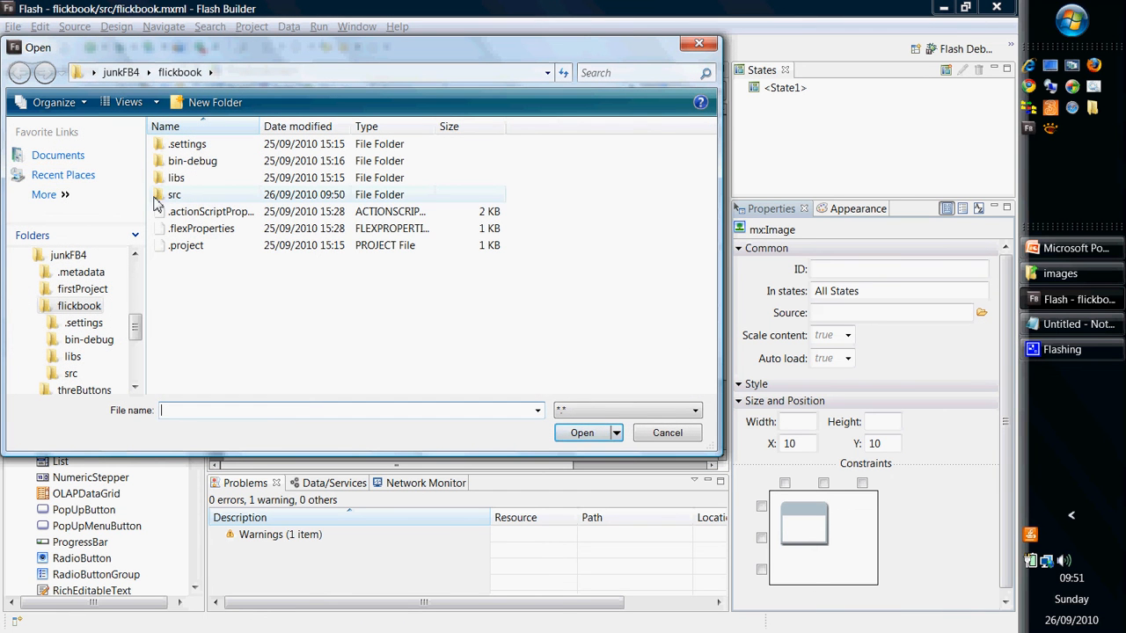
left_click(174, 194)
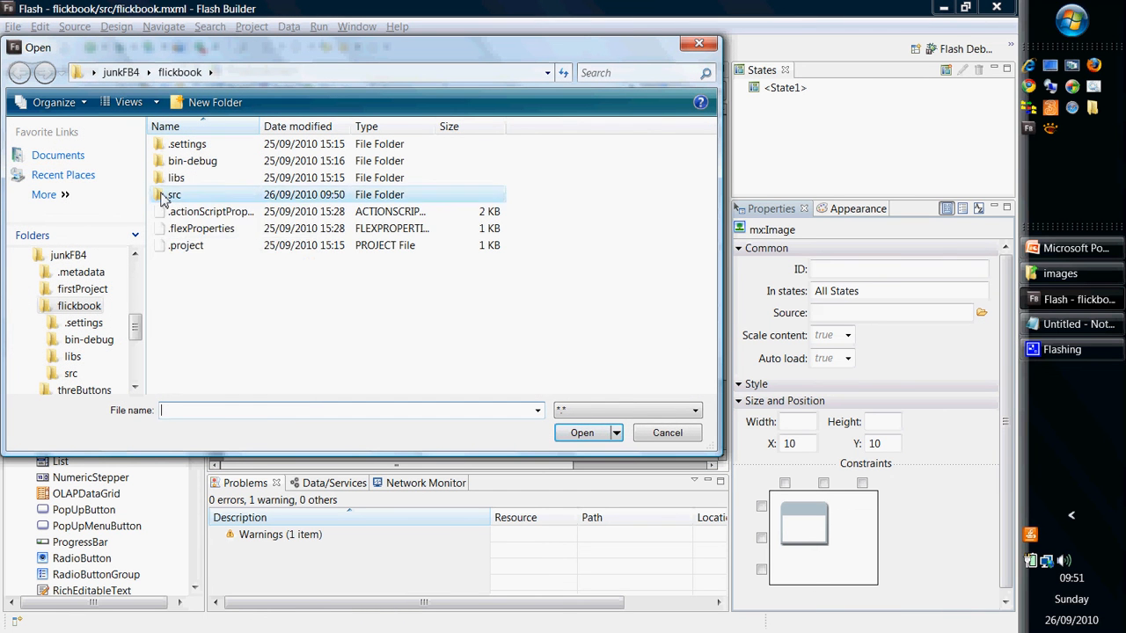
double_click(174, 193)
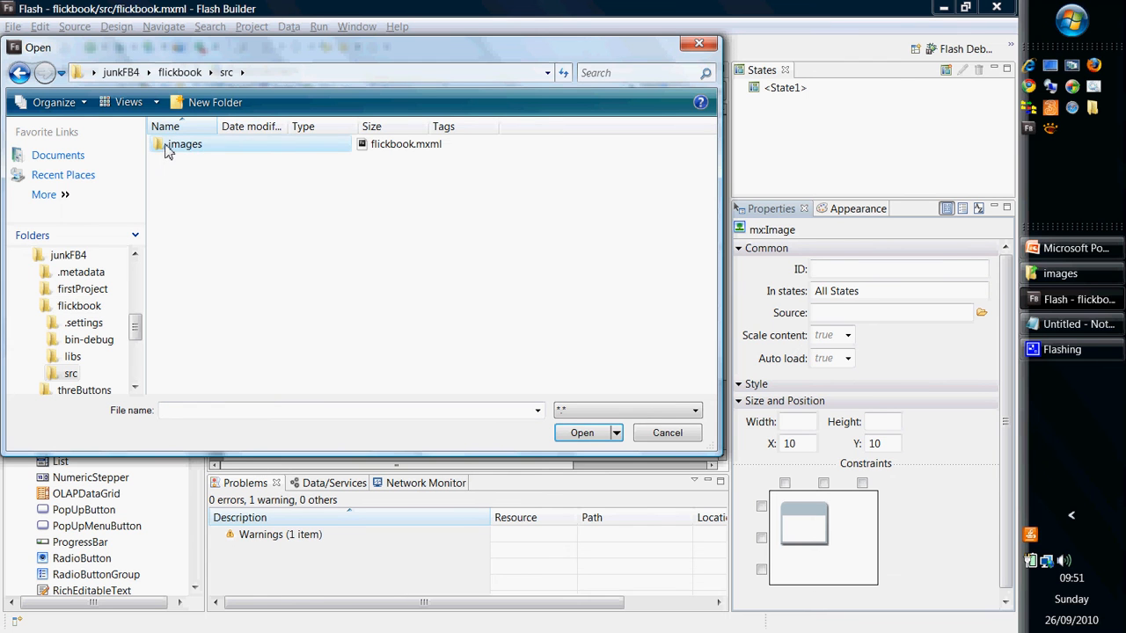
double_click(185, 144)
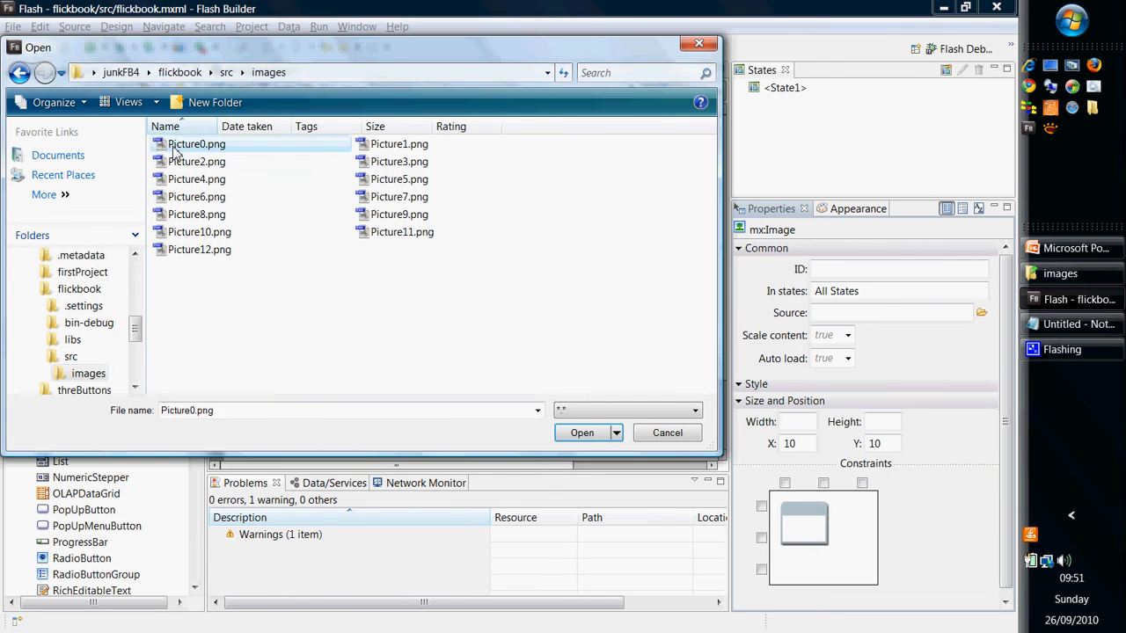
left_click(580, 433)
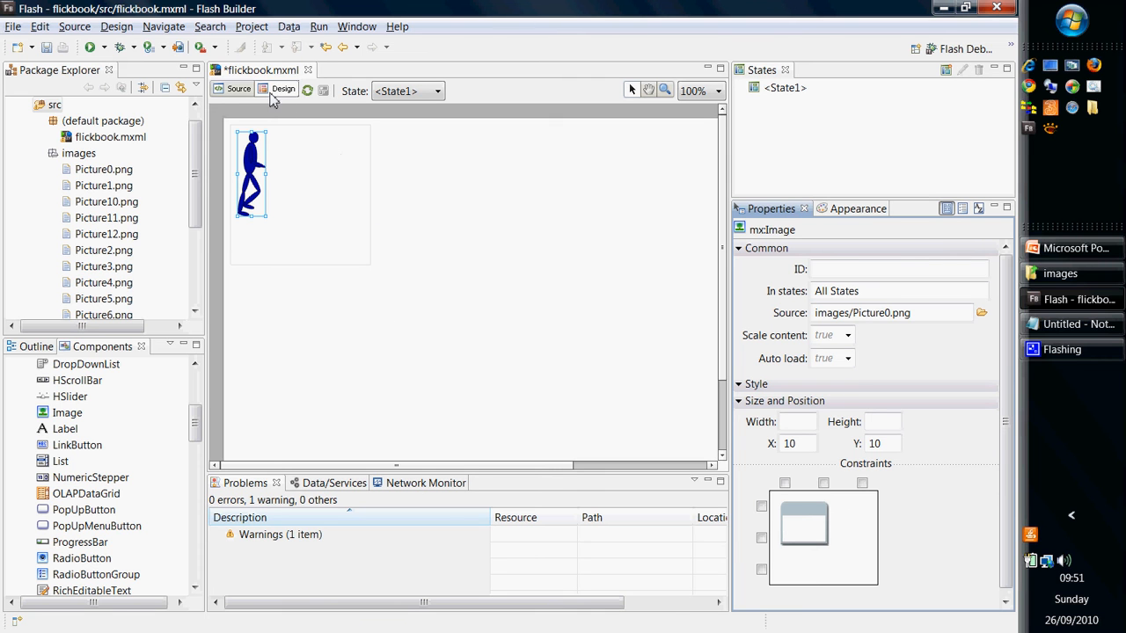
left_click(239, 88)
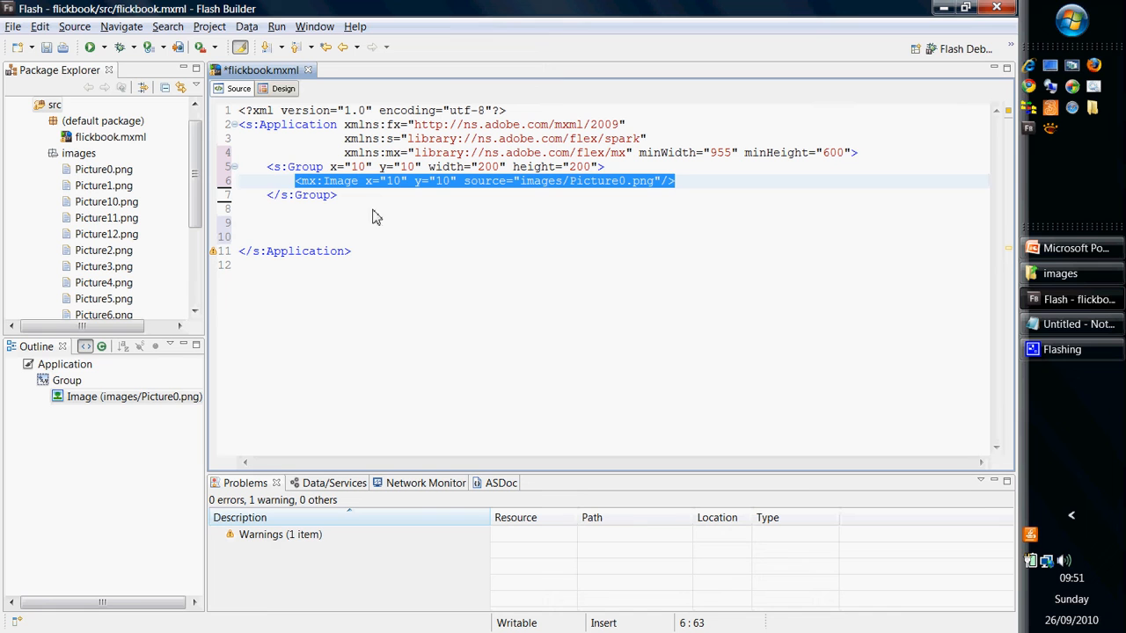
mouse_move(341, 193)
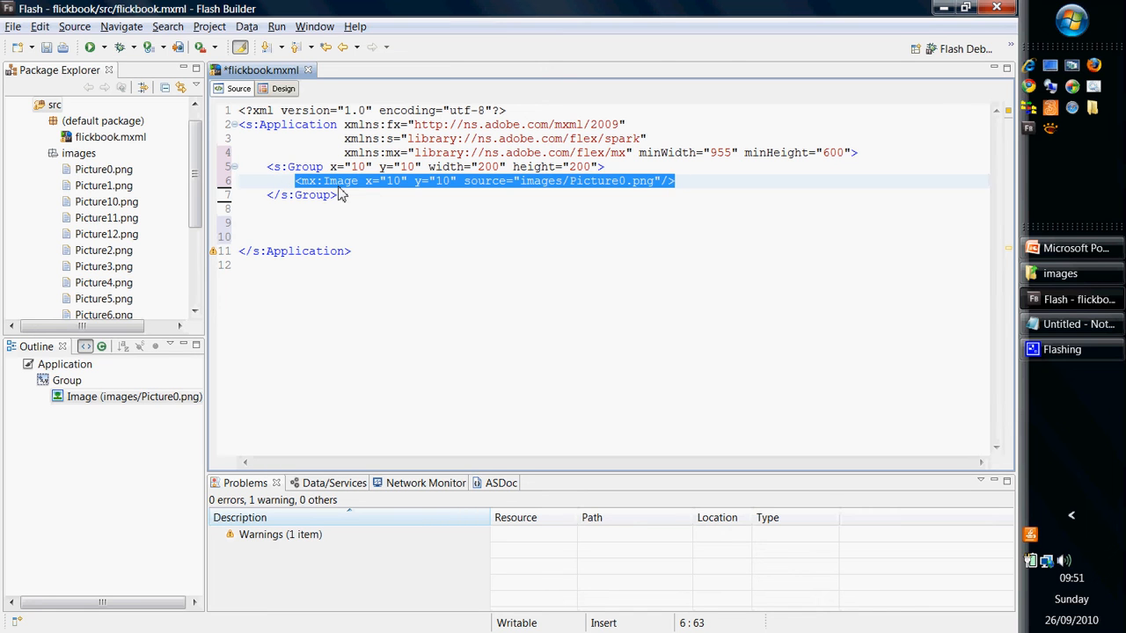
mouse_move(519, 187)
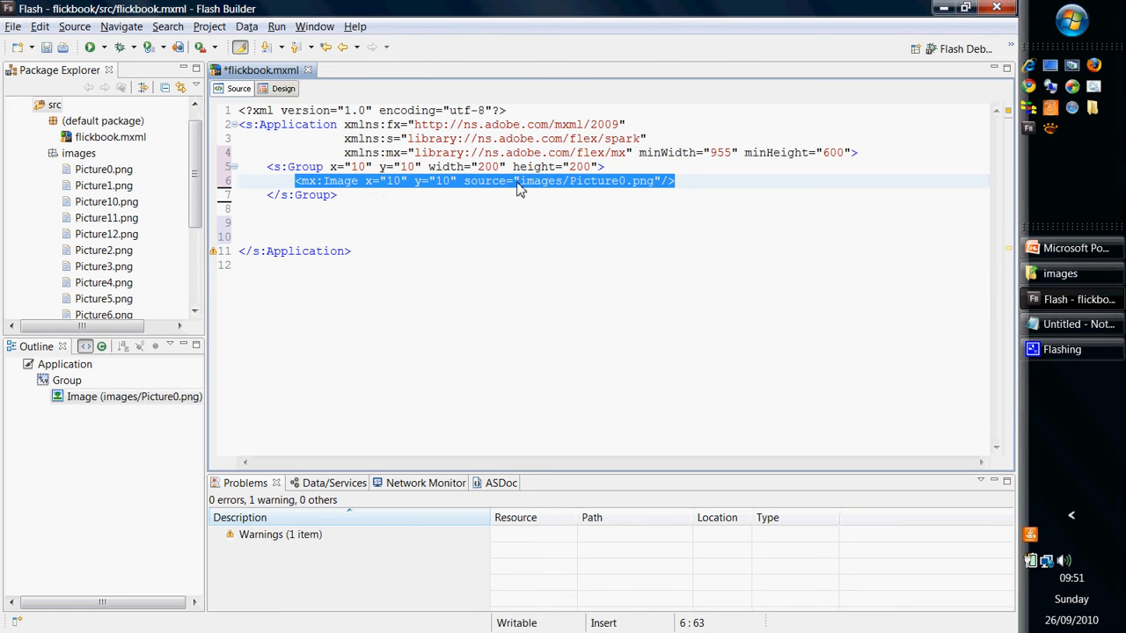
mouse_move(626, 186)
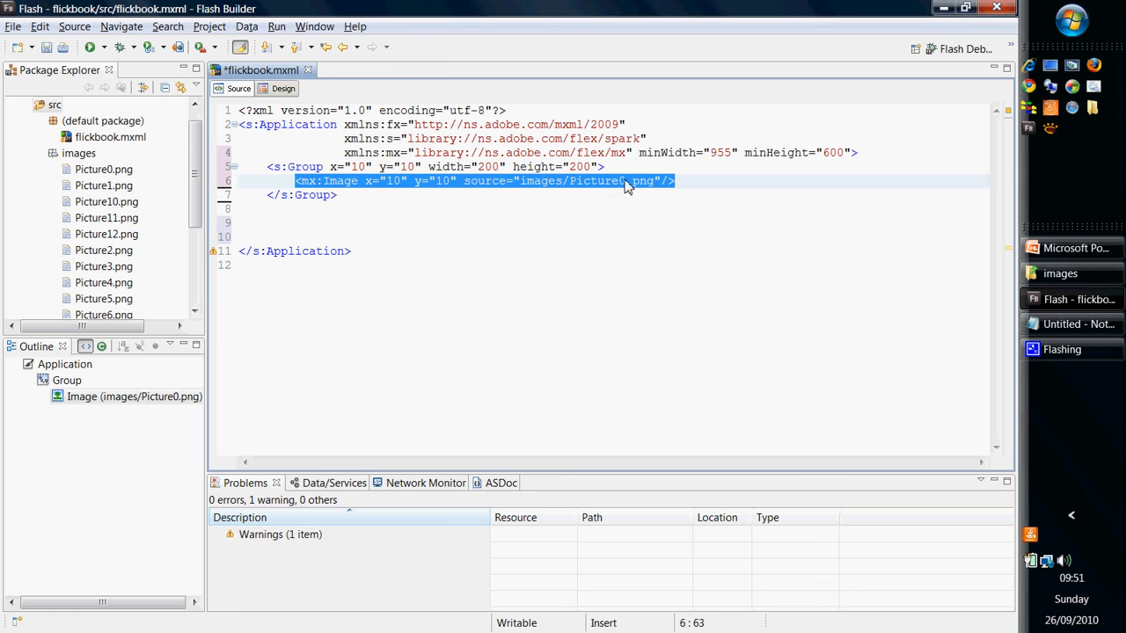
mouse_move(387, 200)
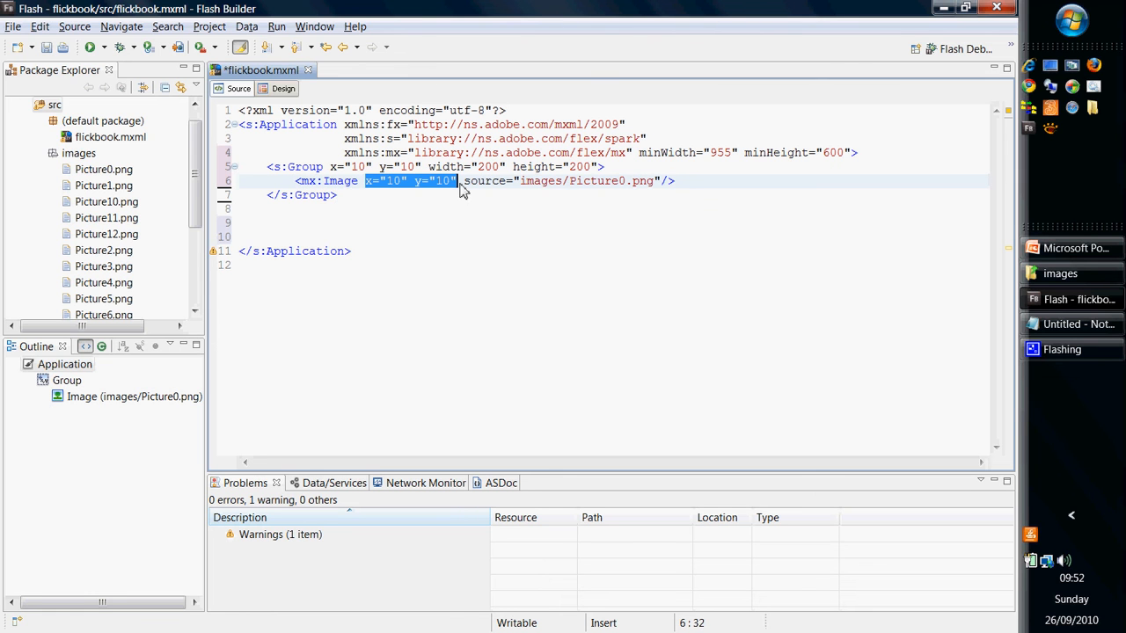
mouse_move(482, 187)
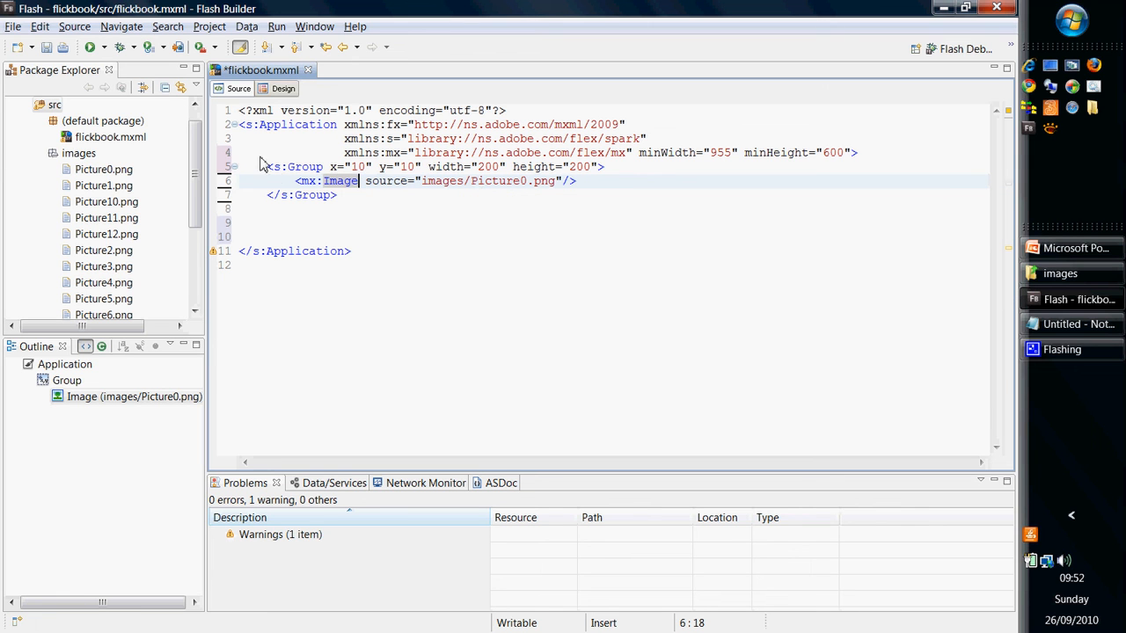
Remove x/y from the mx:Image tag and repeat it inside the Group for Picture0–Picture12
left_click(298, 180)
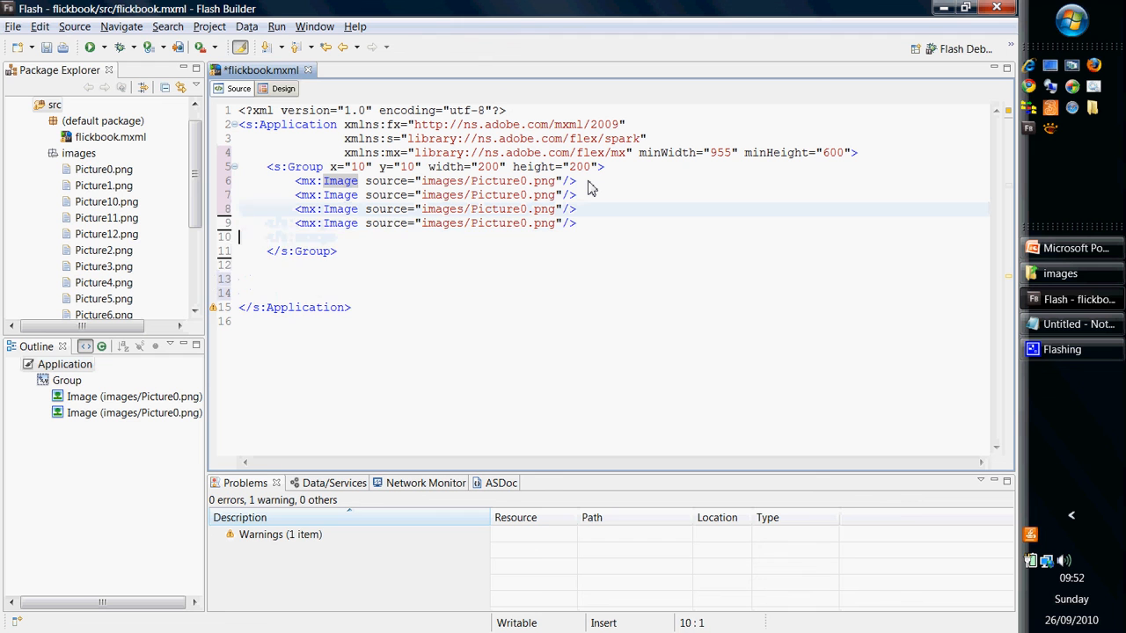
type("<mx:Image source=\"images/Picture0.png\"/>")
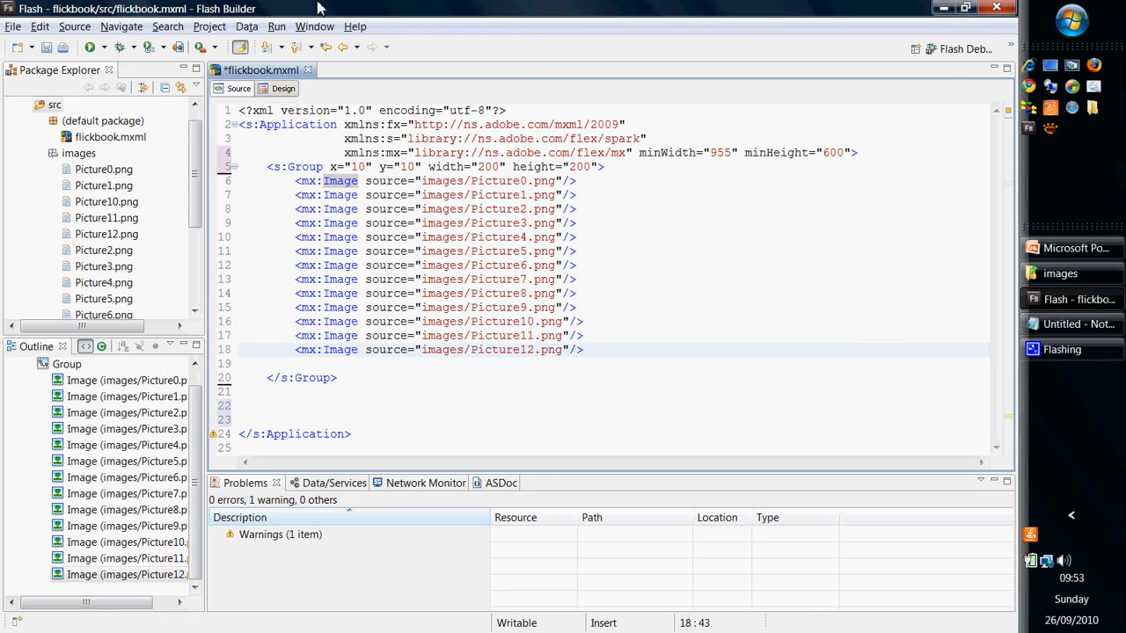
mouse_move(538, 364)
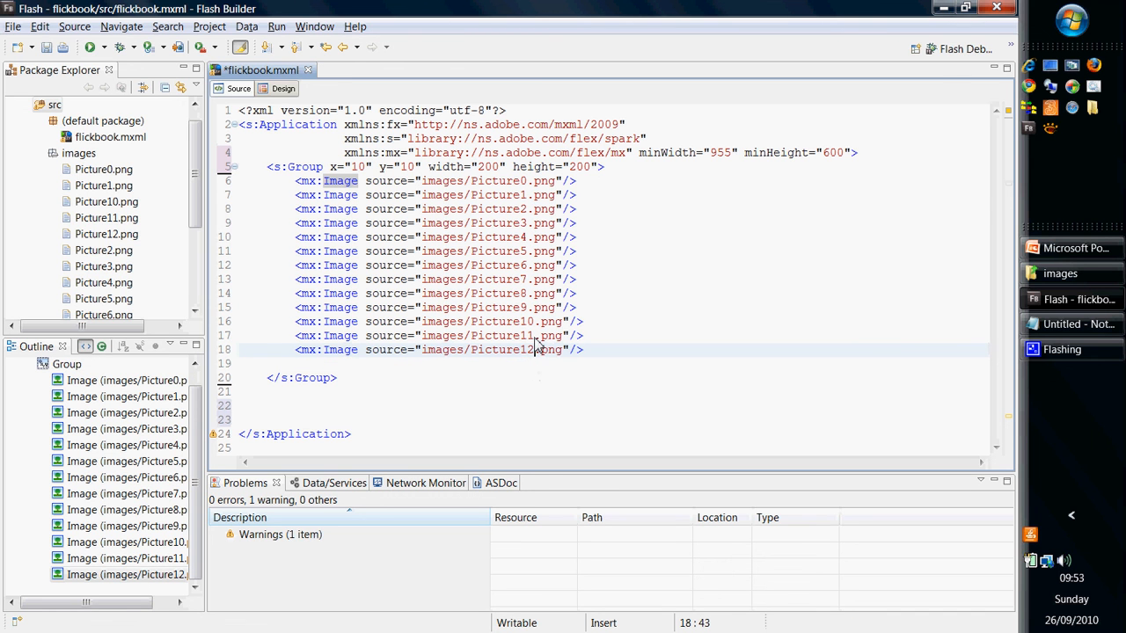
mouse_move(492, 243)
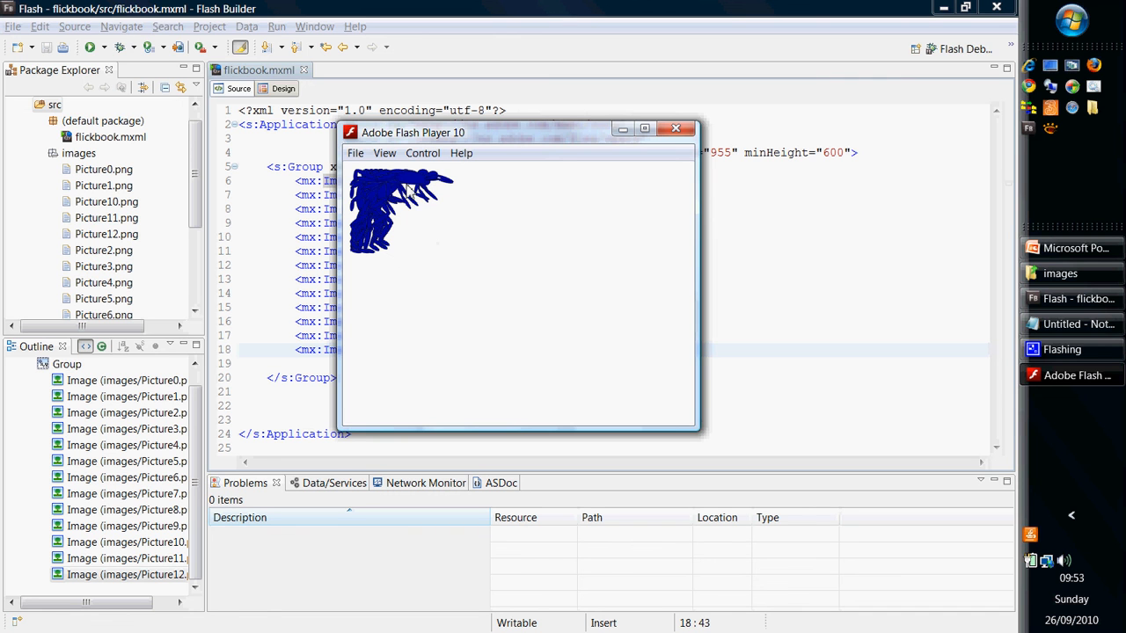
mouse_move(439, 225)
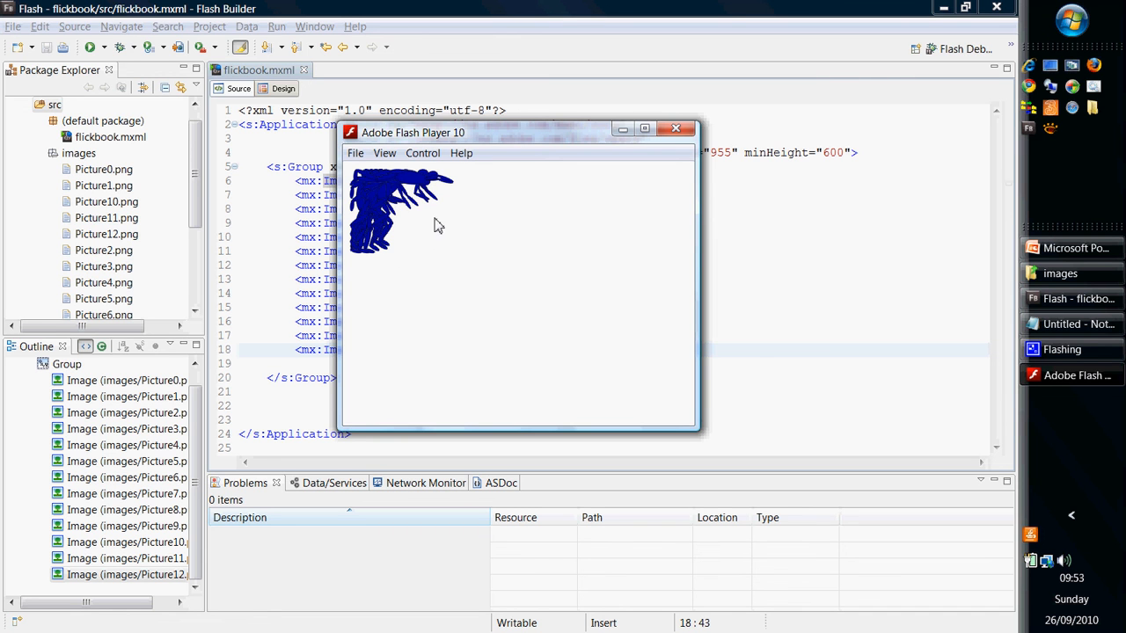
mouse_move(735, 158)
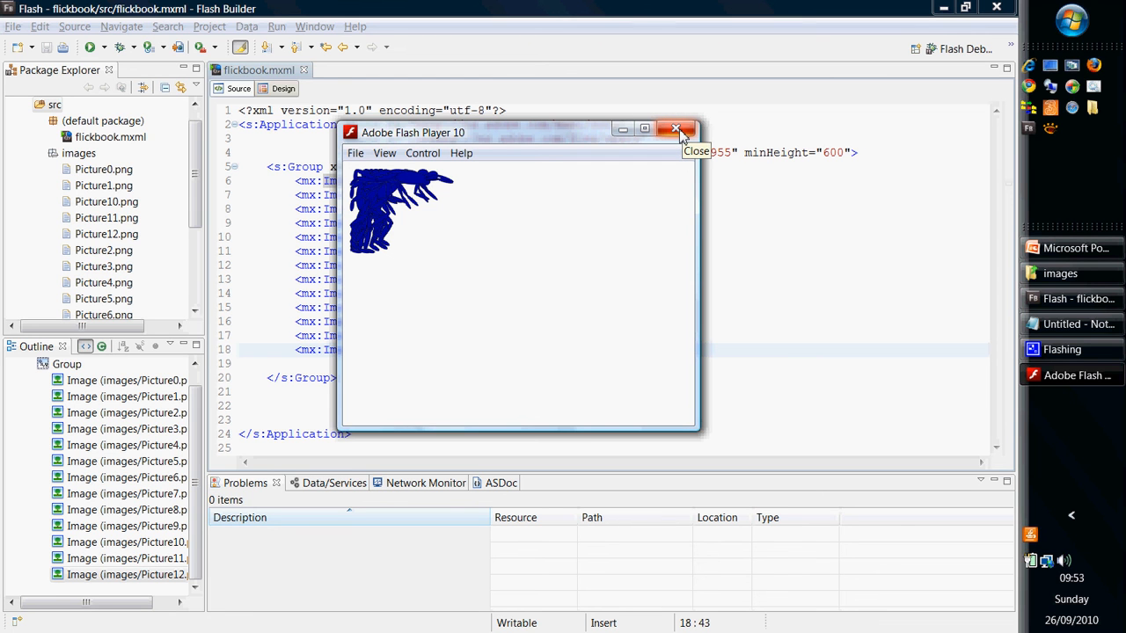
Close the Flash Player 10 window showing the stacked flickbook frames
left_click(675, 131)
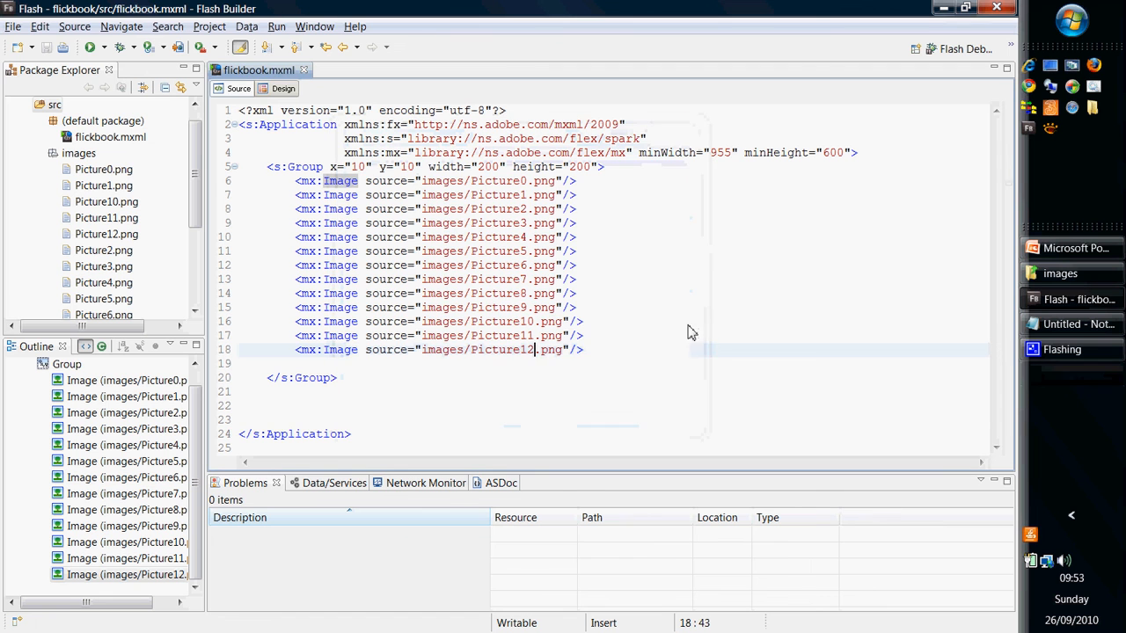
mouse_move(612, 415)
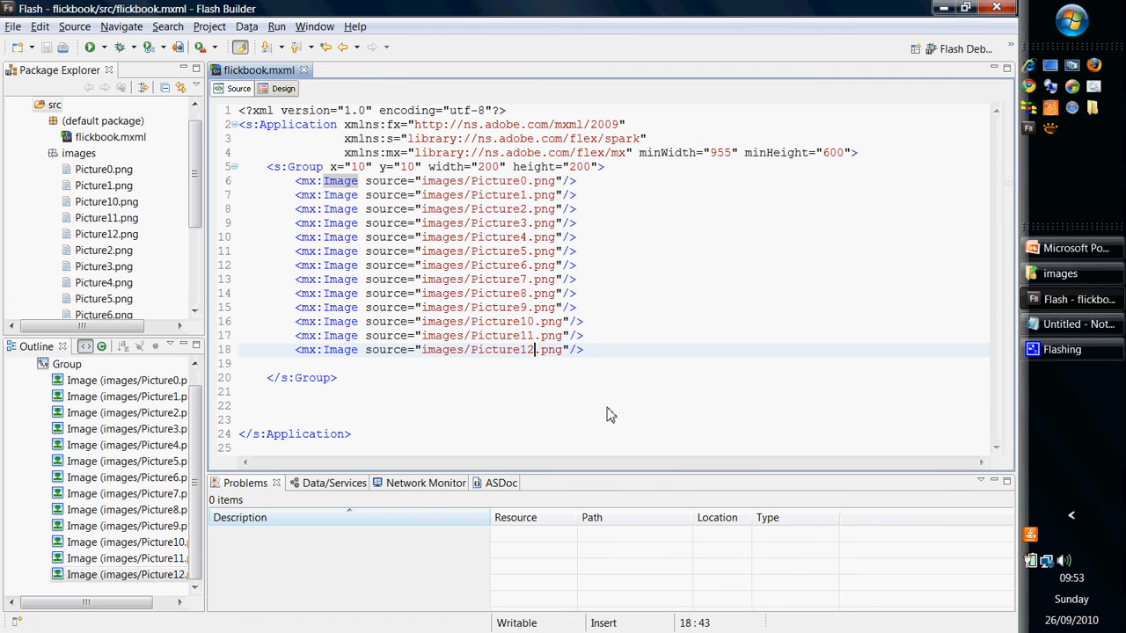
mouse_move(274, 219)
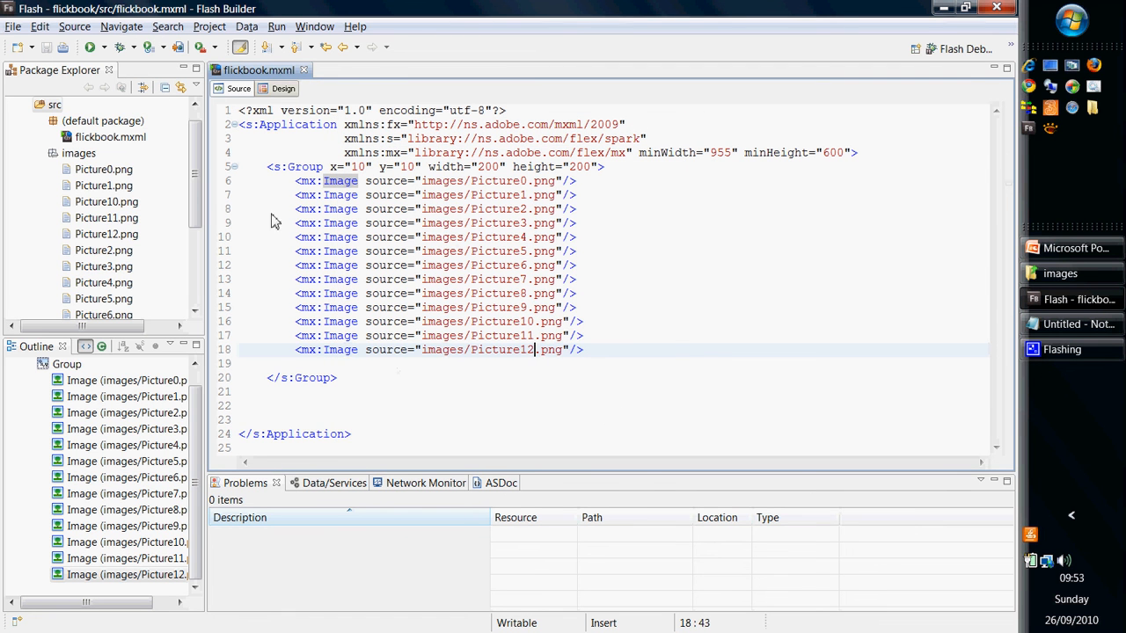